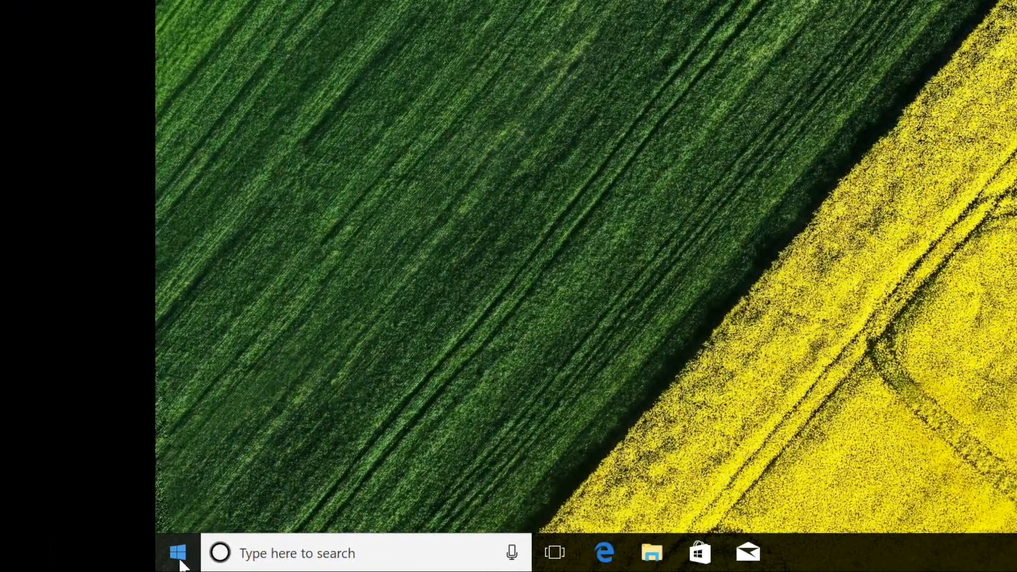
# Launch Windows Defender Security Center from the Start menu's installed apps under W
pyautogui.click(177, 553)
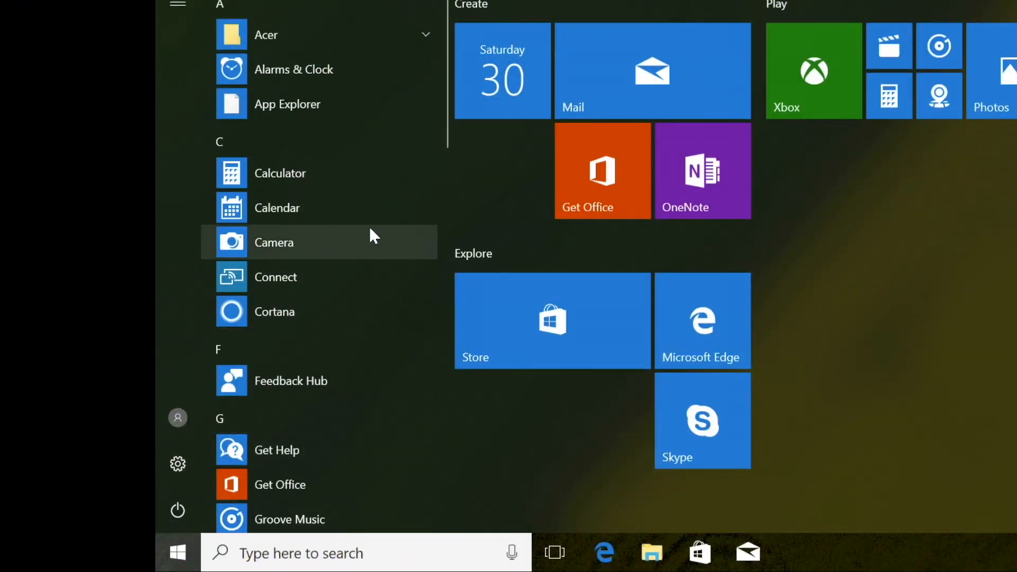
pyautogui.scroll(-3)
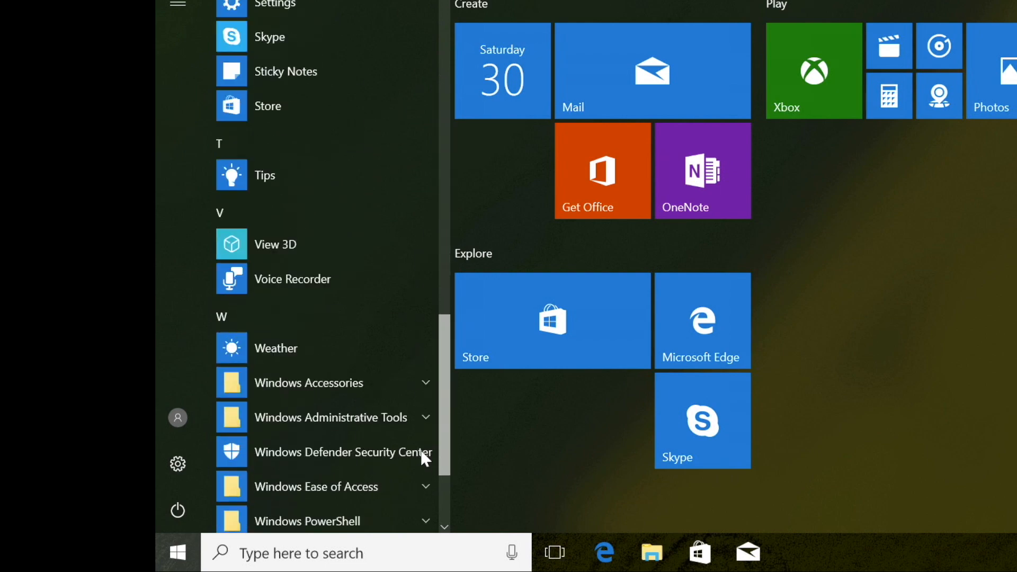
pyautogui.scroll(-3)
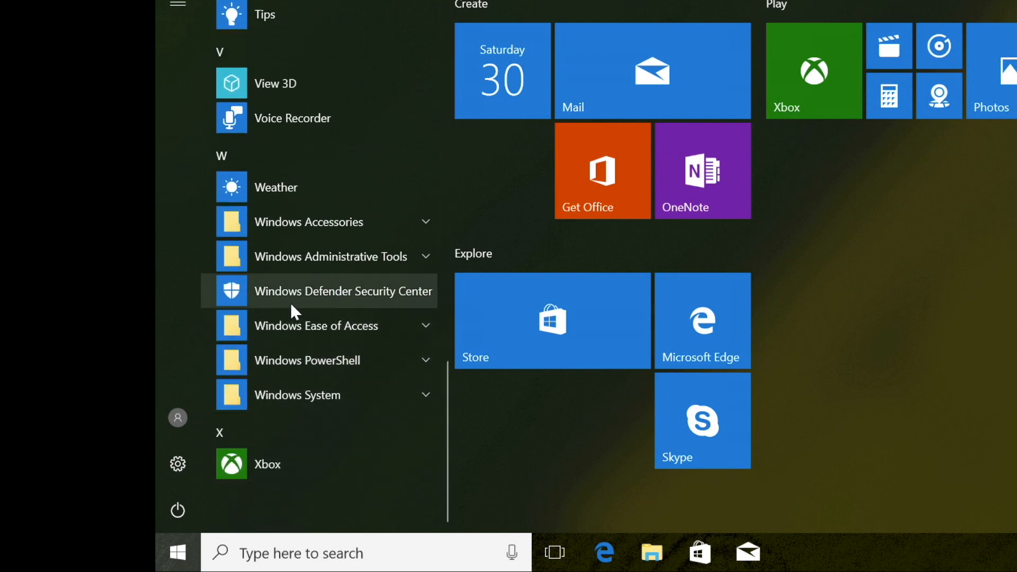
pyautogui.click(342, 290)
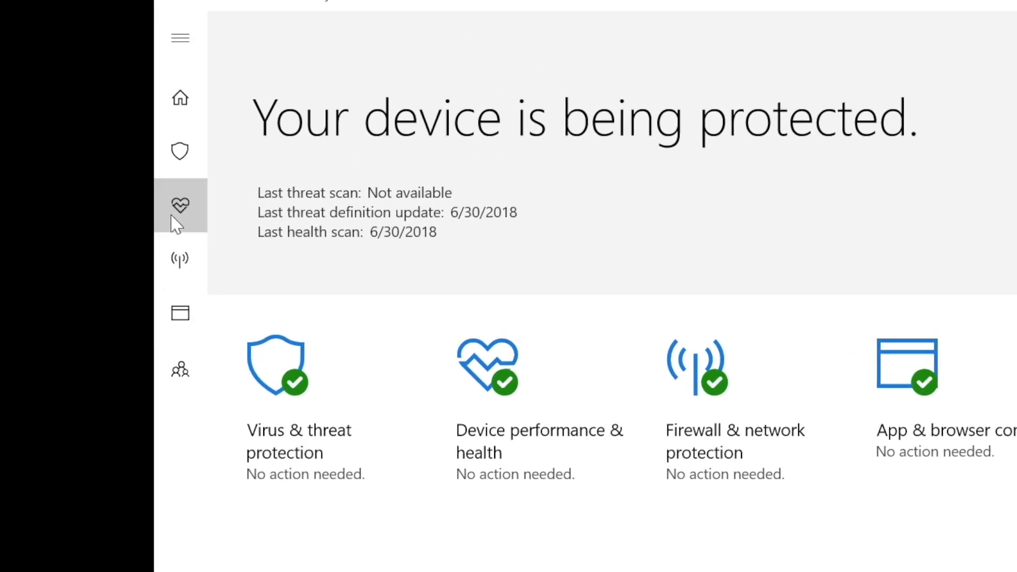
# Reach the Fresh start details page through Device performance & health's Additional info
pyautogui.click(180, 204)
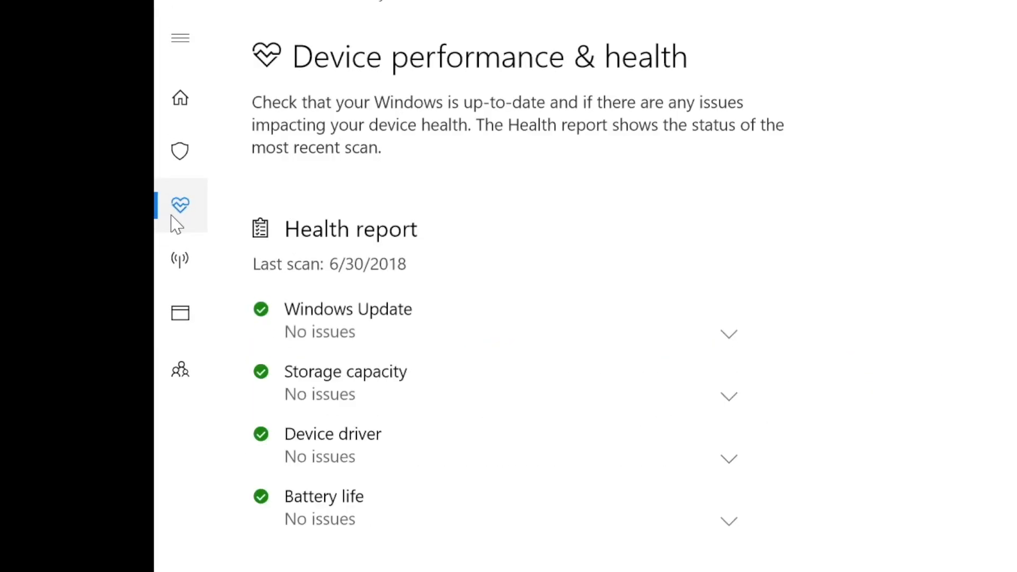
pyautogui.scroll(-3)
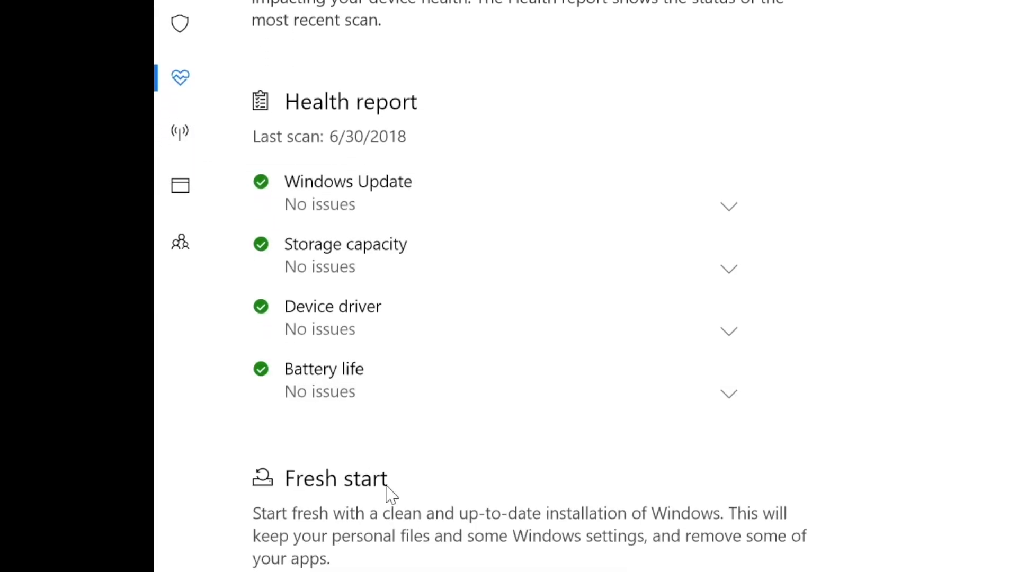
pyautogui.scroll(-3)
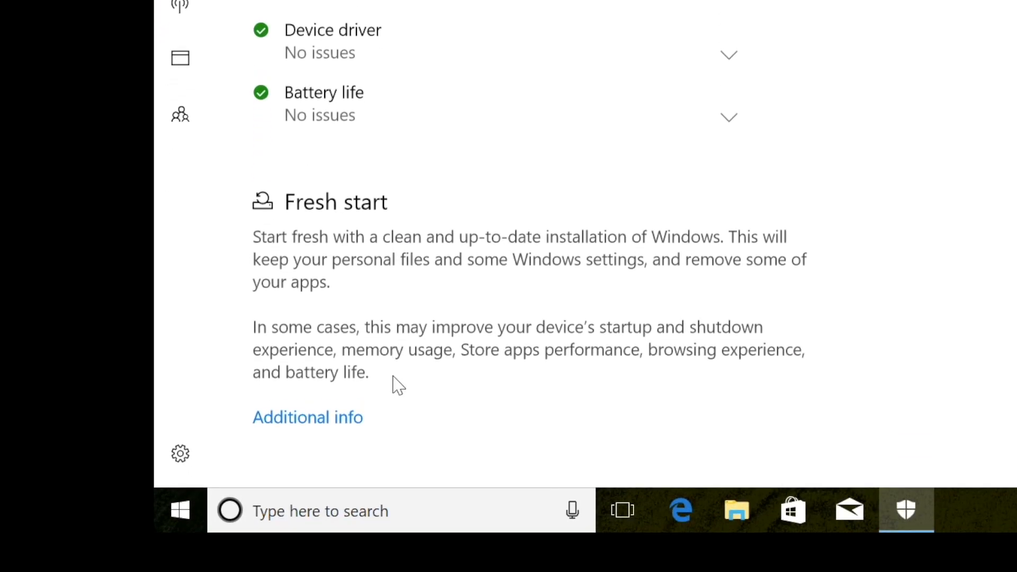
pyautogui.moveTo(307, 418)
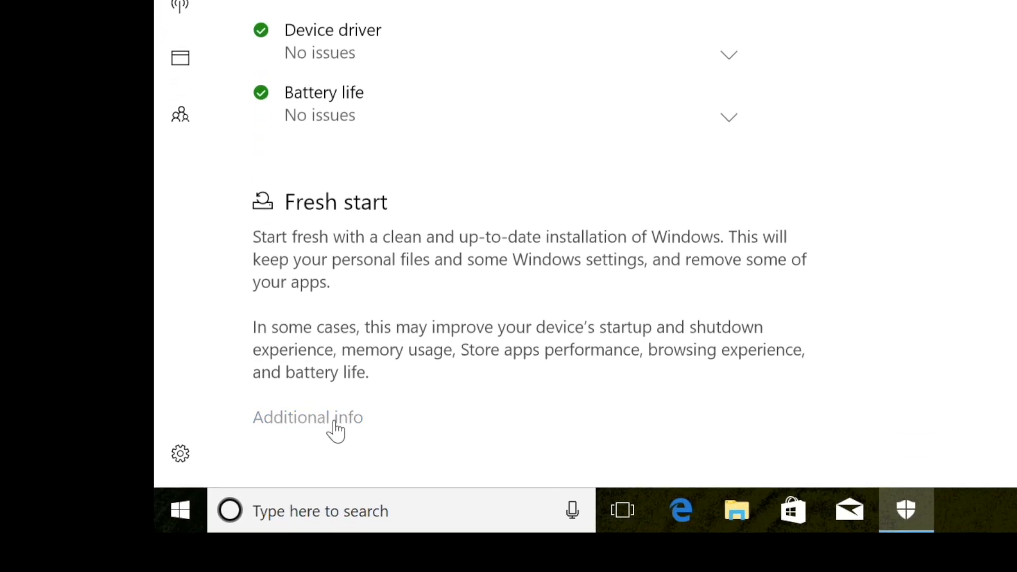
pyautogui.click(307, 418)
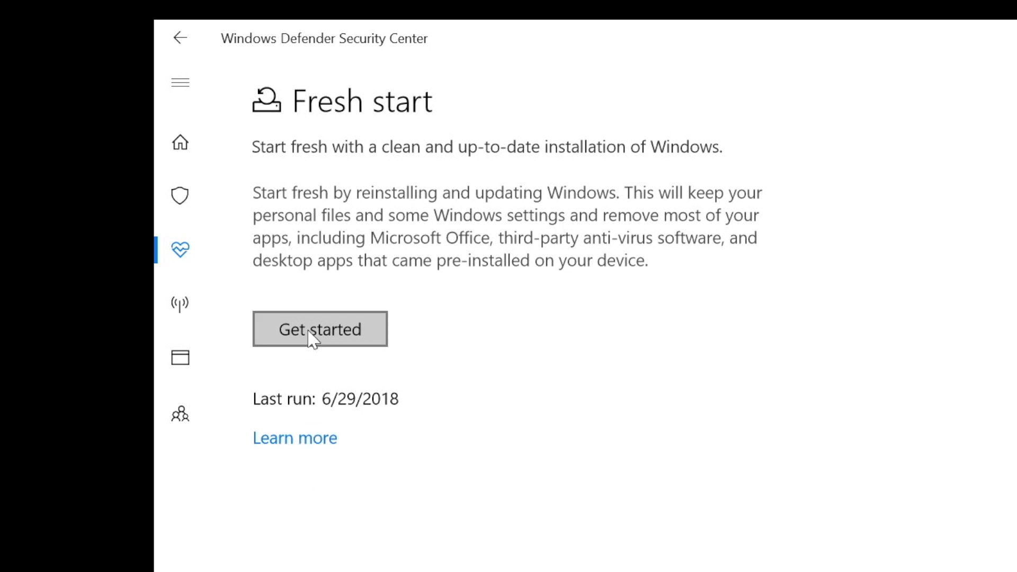
# Get started with Fresh start and approve the User Account Control prompt
pyautogui.click(320, 328)
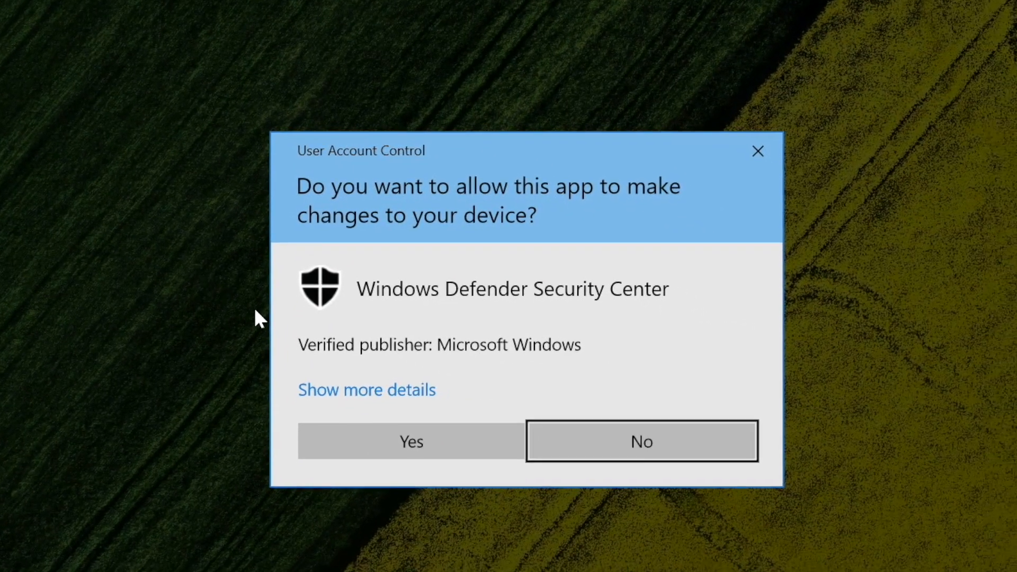
pyautogui.click(411, 441)
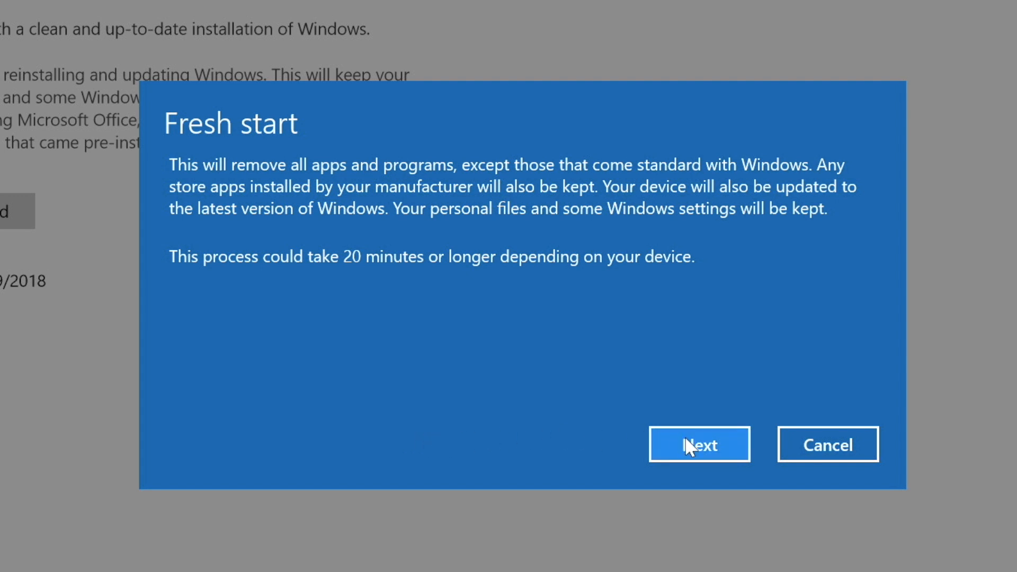
# Accept the Fresh start overview and app removal list, then start refreshing the PC
pyautogui.click(698, 444)
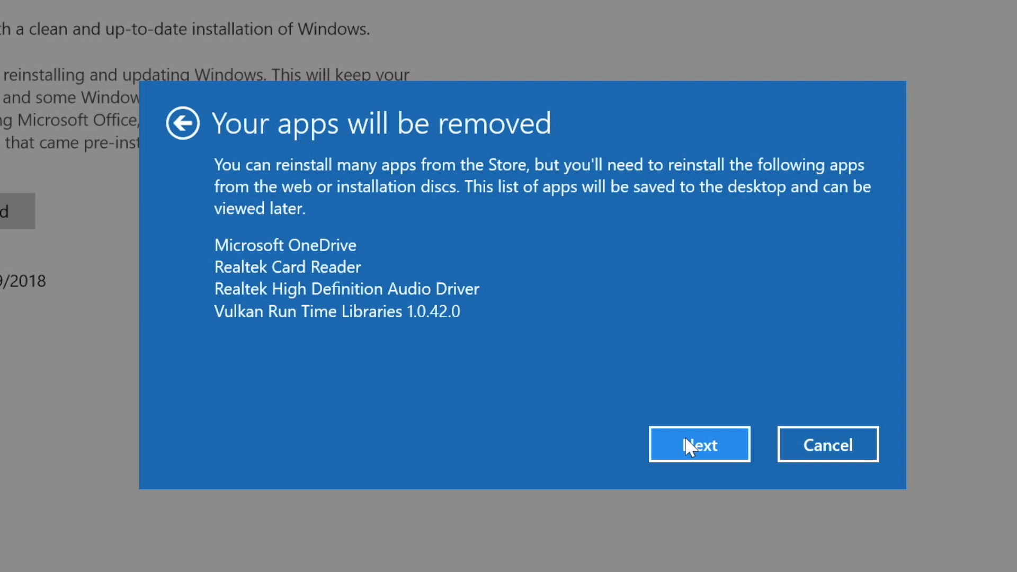
pyautogui.click(698, 444)
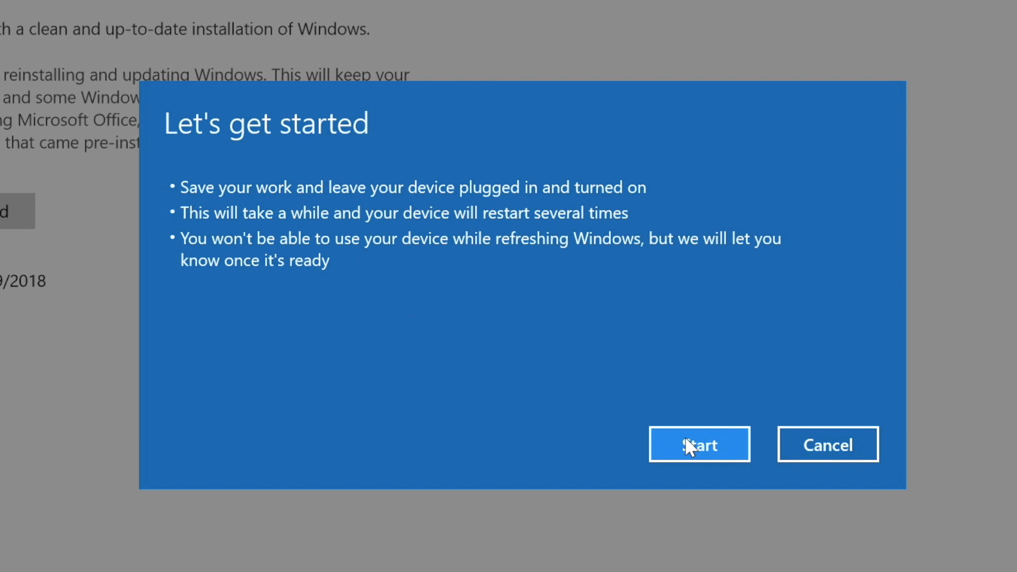
pyautogui.click(699, 443)
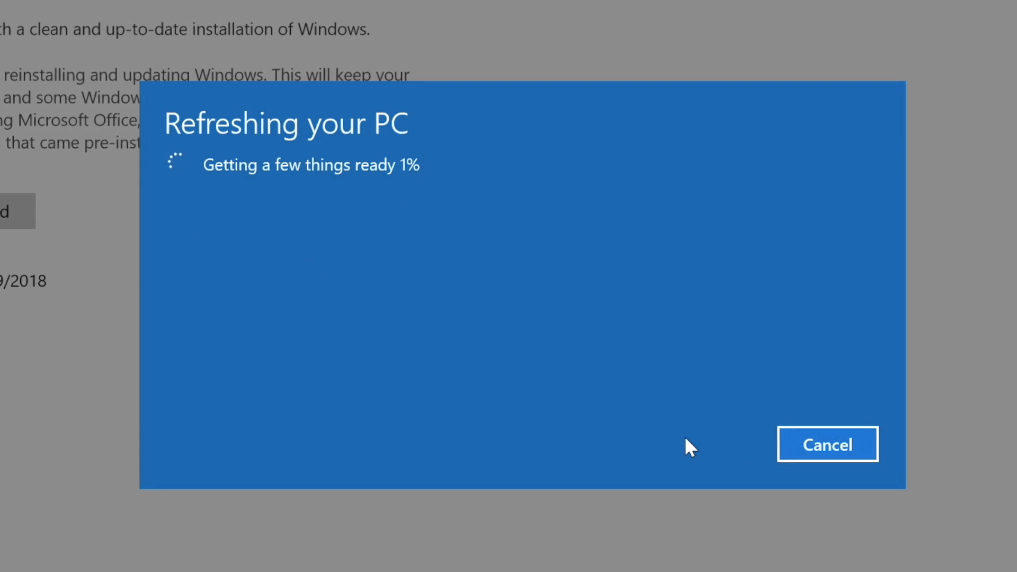